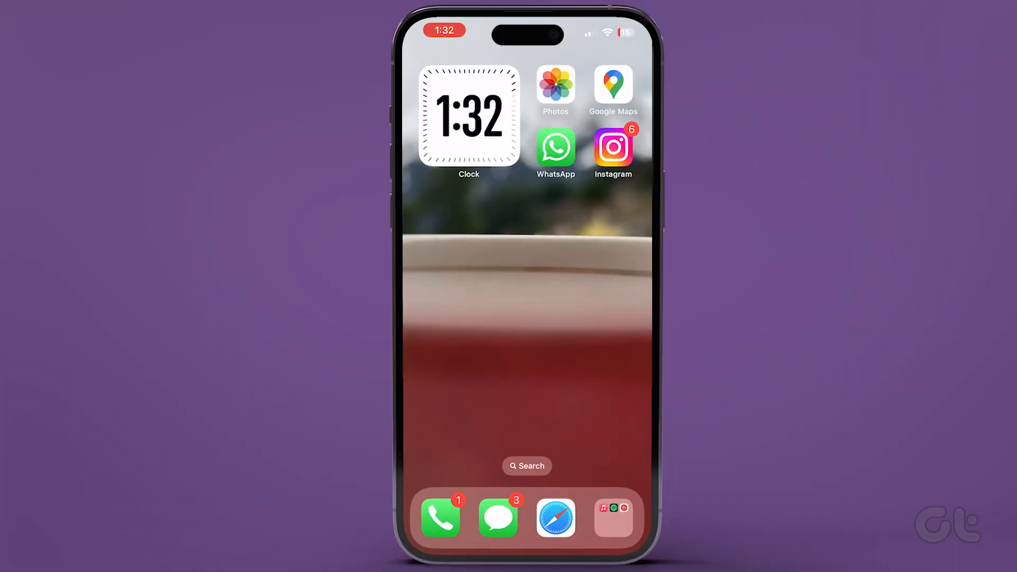
Switch from Gemini back to Google Search and reach Settings via the account menu
{"action": "scroll", "scroll_direction": "left", "scroll_amount": 3}
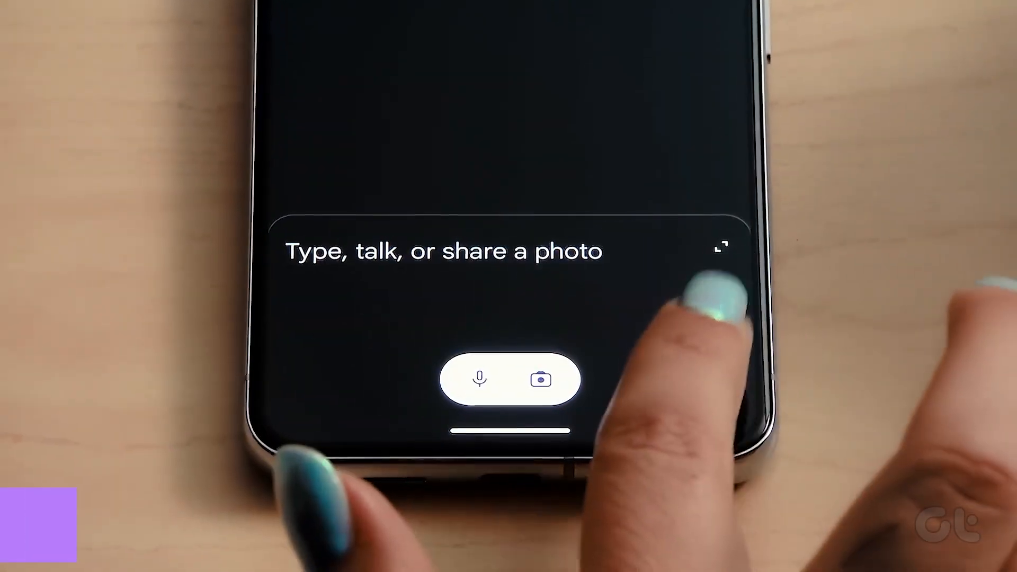
{"action": "left_click", "coordinate": [478, 380]}
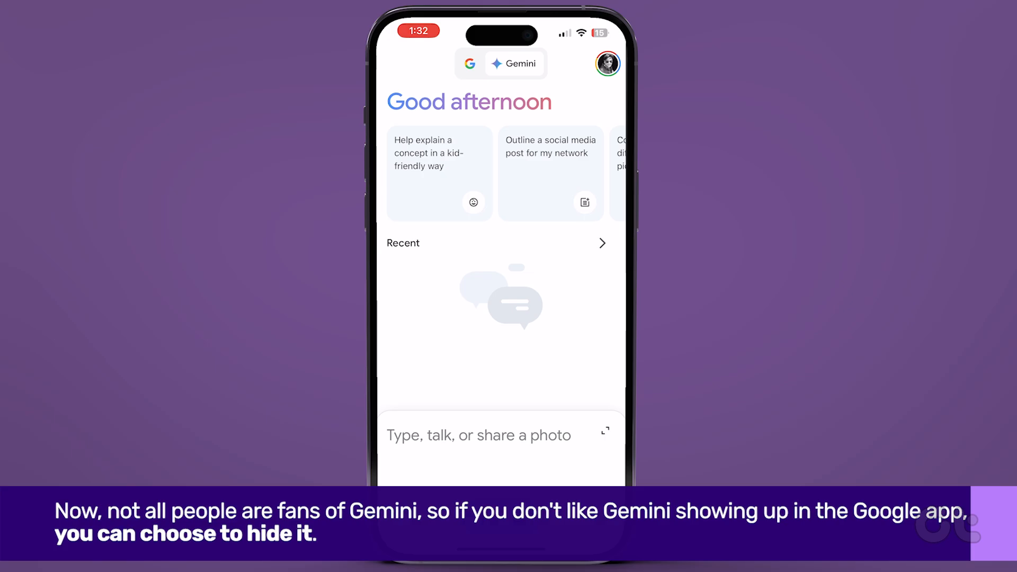
{"action": "left_click", "coordinate": [478, 435]}
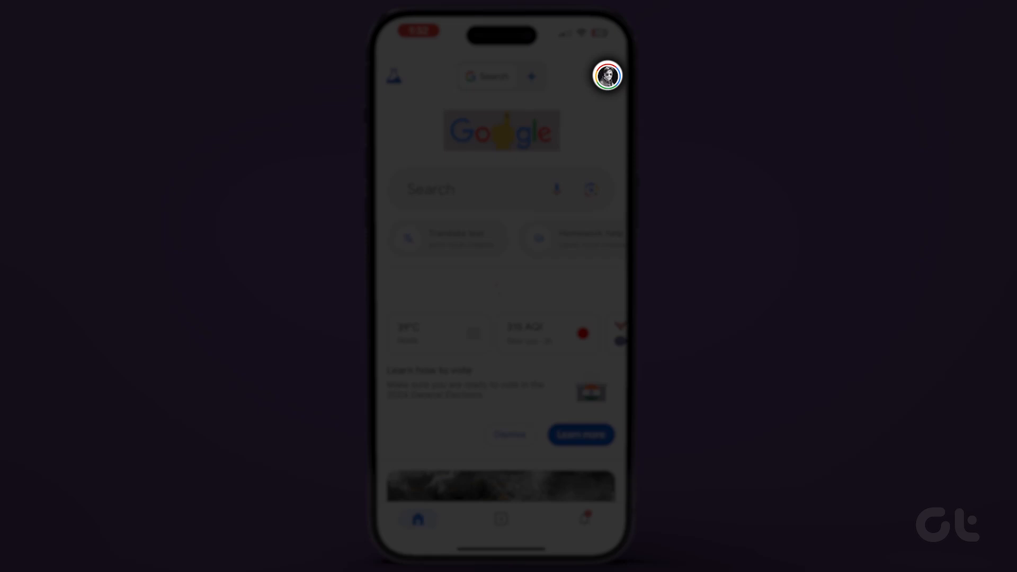
{"action": "left_click", "coordinate": [608, 77]}
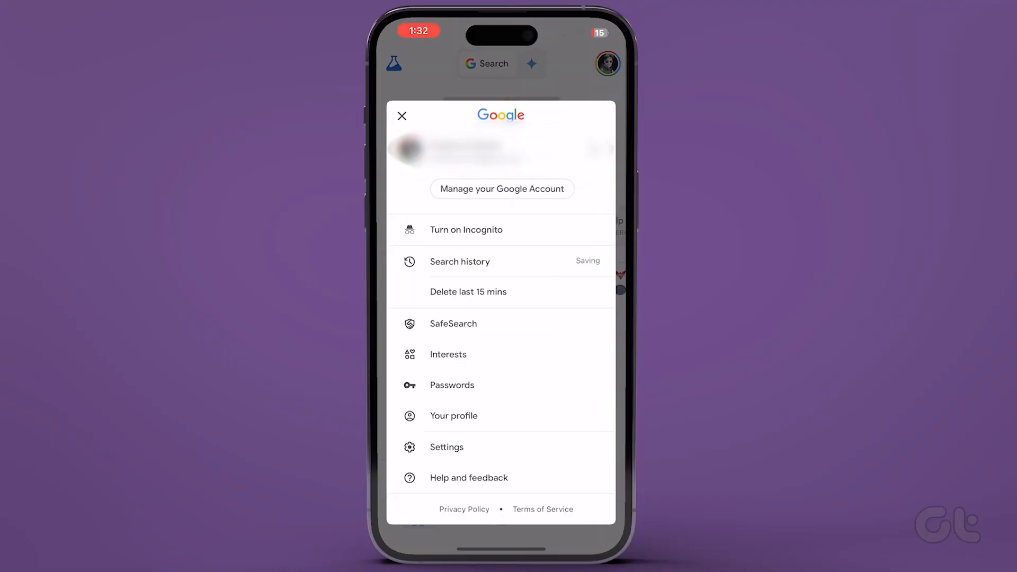
{"action": "left_click", "coordinate": [446, 447]}
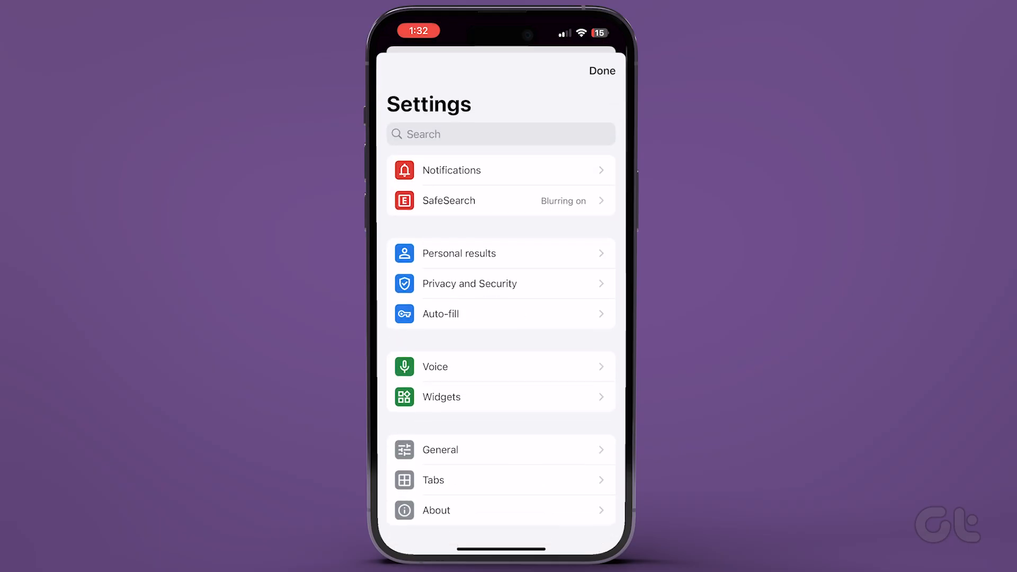
Switch off the Show Gemini toggle under General settings
{"action": "left_click", "coordinate": [441, 449]}
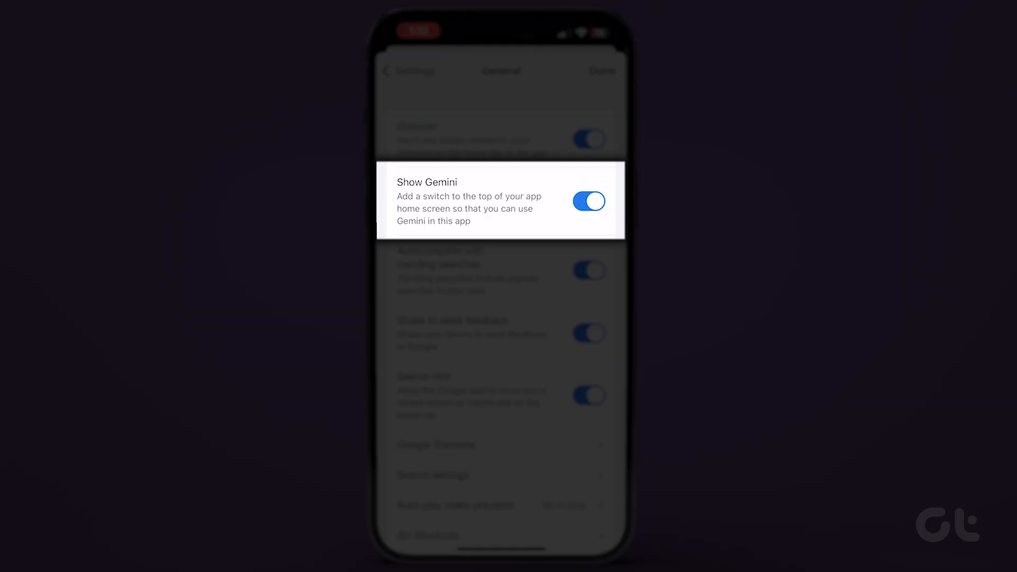
{"action": "left_click", "coordinate": [589, 201]}
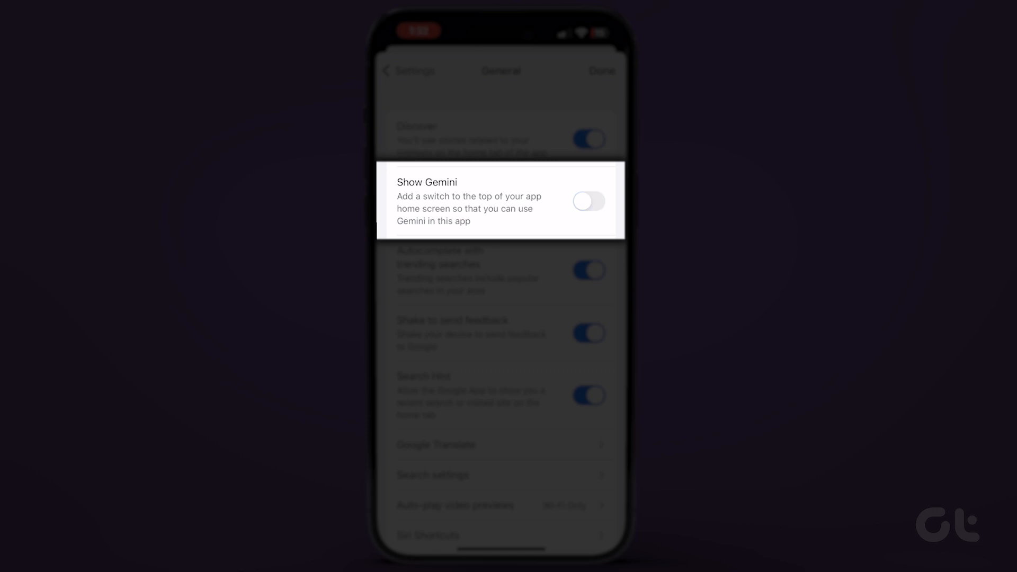